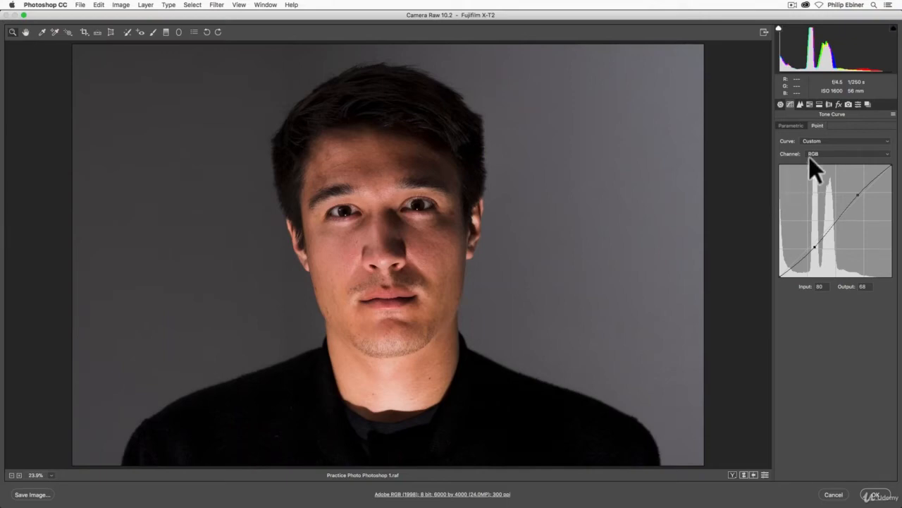
mouse_move(828, 137)
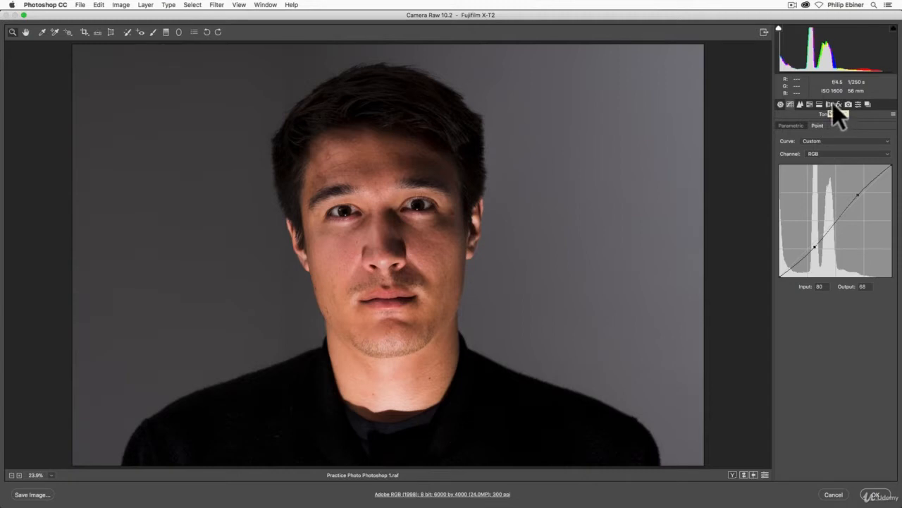
Add a dark post-crop vignette with Amount around -28 in the Effects panel
left_click(839, 104)
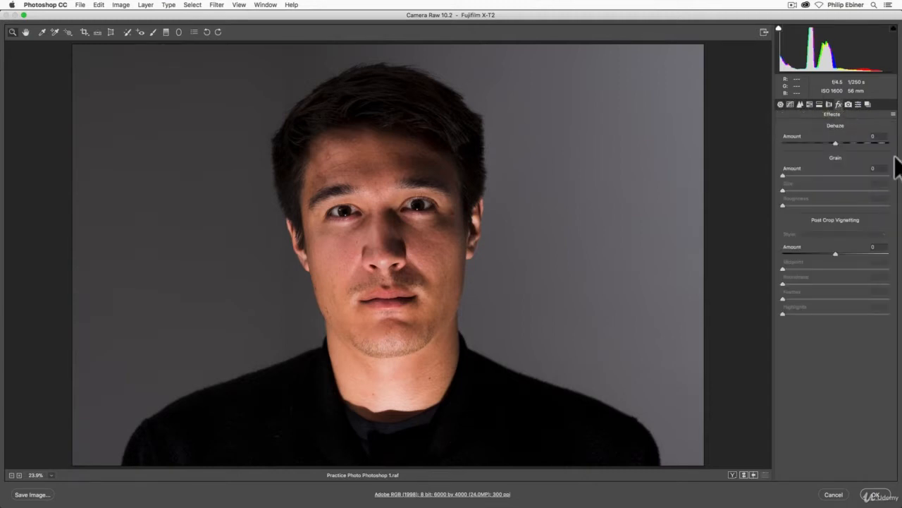
mouse_move(841, 243)
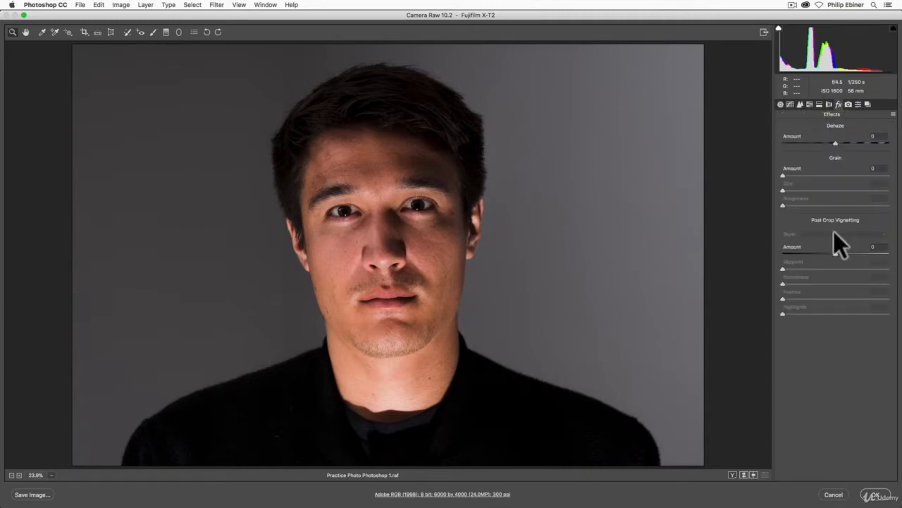
mouse_move(797, 239)
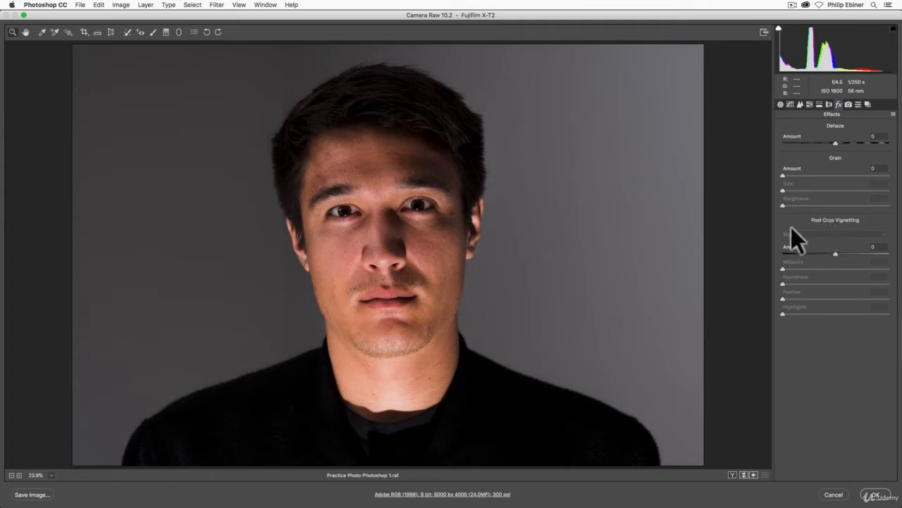
mouse_move(842, 268)
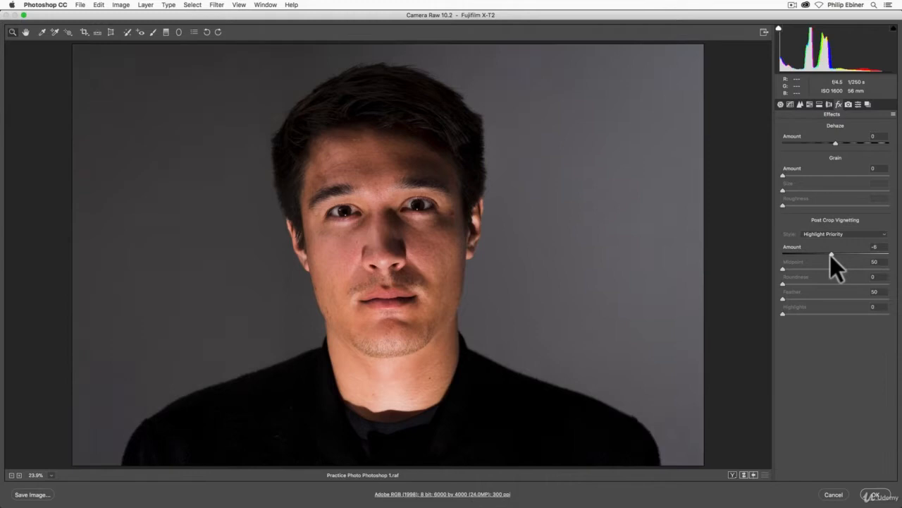
left_click_drag(835, 254, 819, 254)
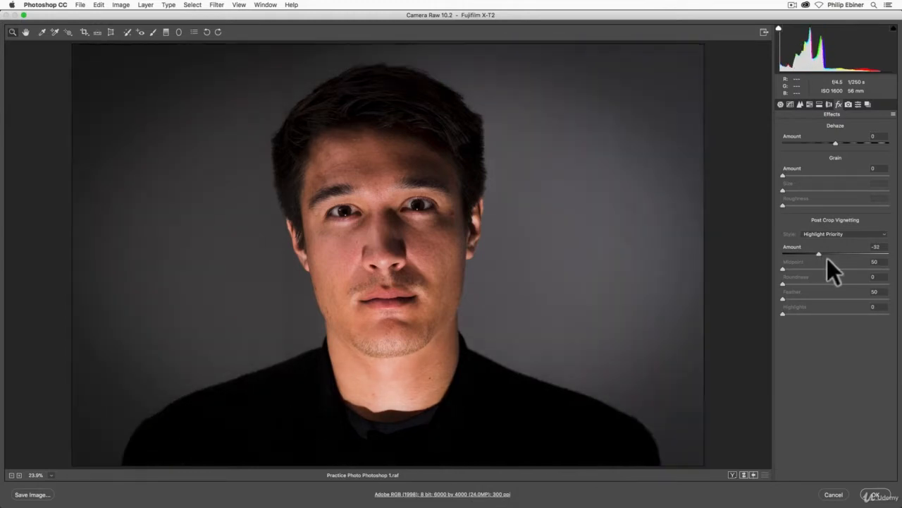
left_click_drag(818, 254, 846, 254)
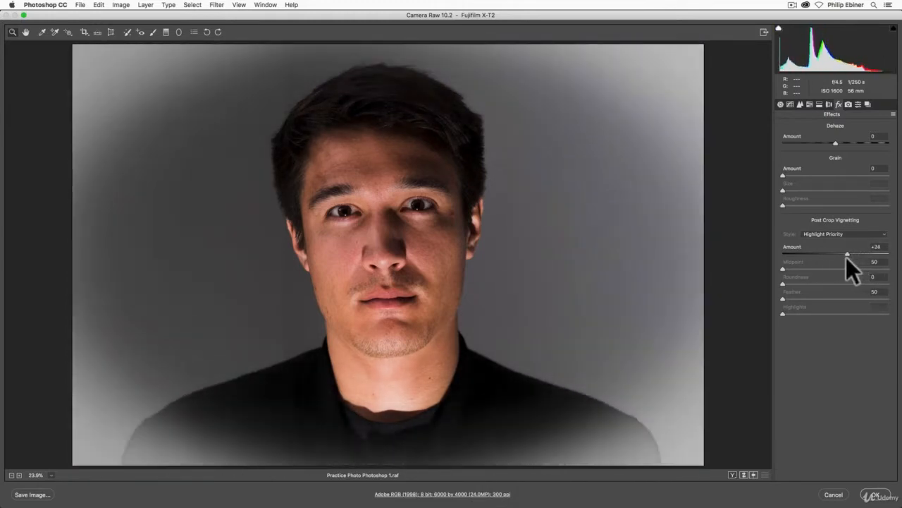
left_click_drag(846, 253, 813, 253)
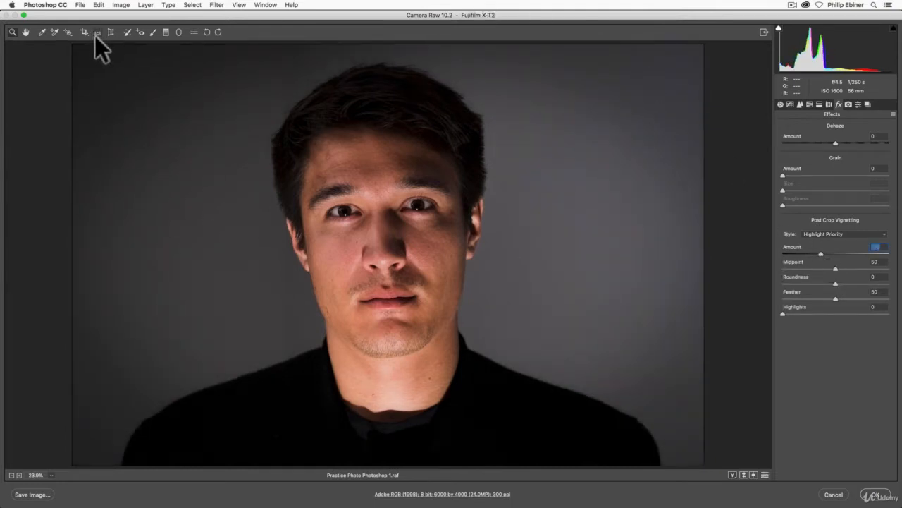
Apply a narrower vertical crop framing the subject's face and shoulders
left_click(84, 32)
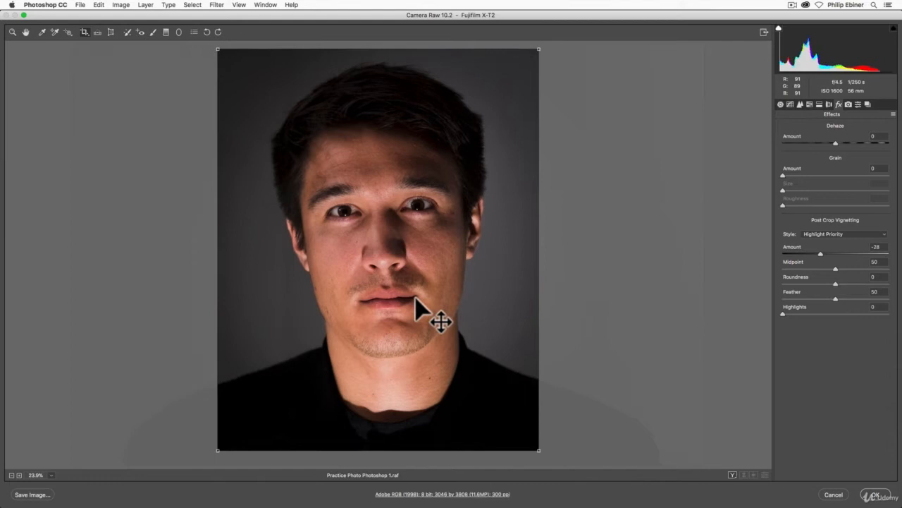
left_click(423, 303)
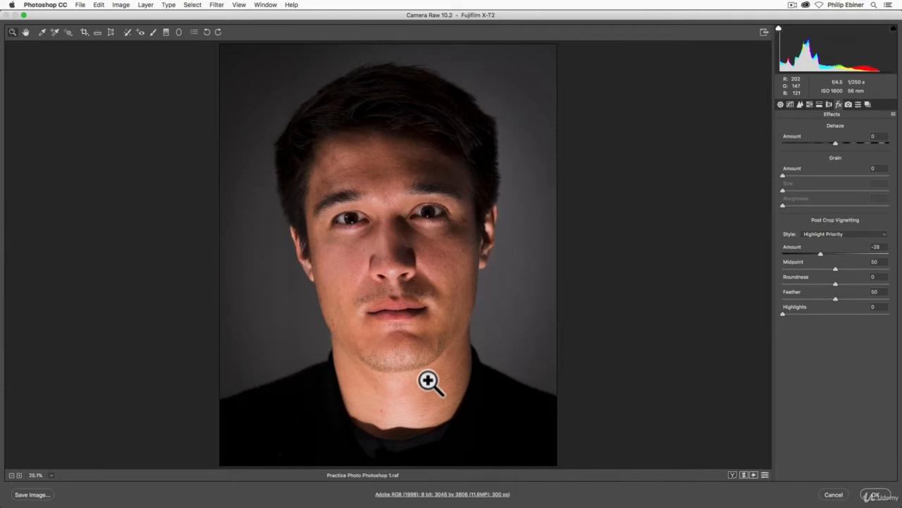
Set vignette Amount -48, Midpoint 11, Roundness -29, Feather 74, and test Highlights
left_click_drag(821, 254, 834, 254)
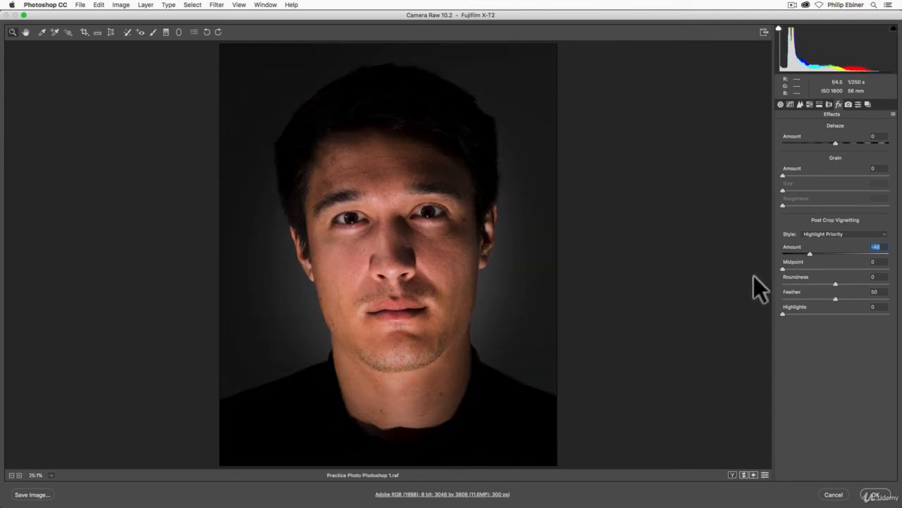
left_click_drag(782, 268, 839, 269)
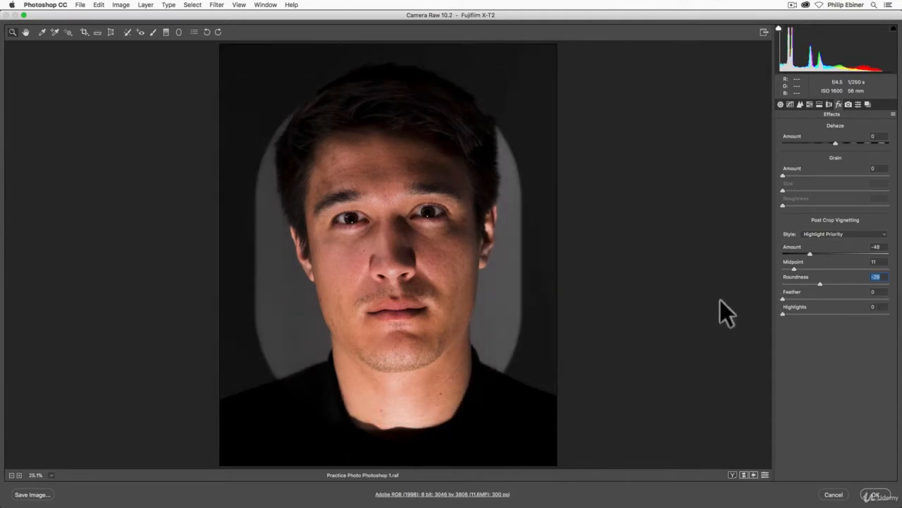
left_click_drag(783, 299, 853, 299)
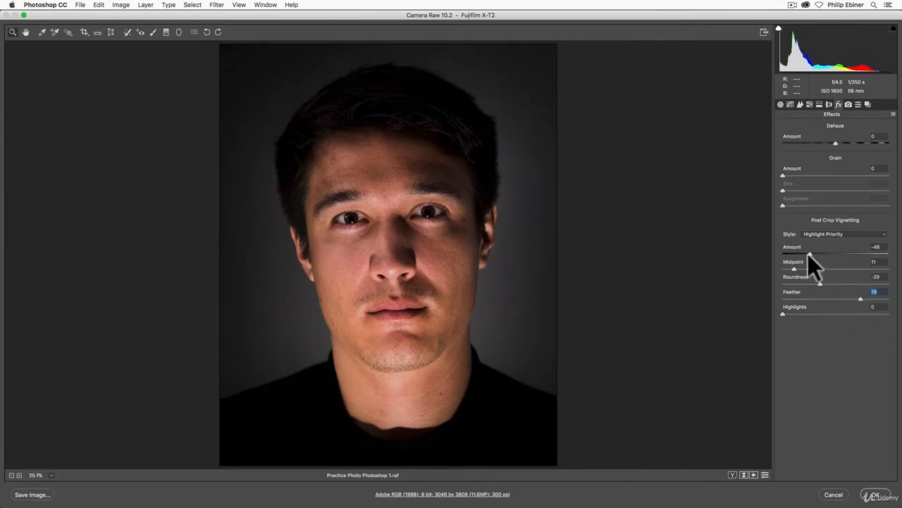
left_click_drag(811, 254, 782, 254)
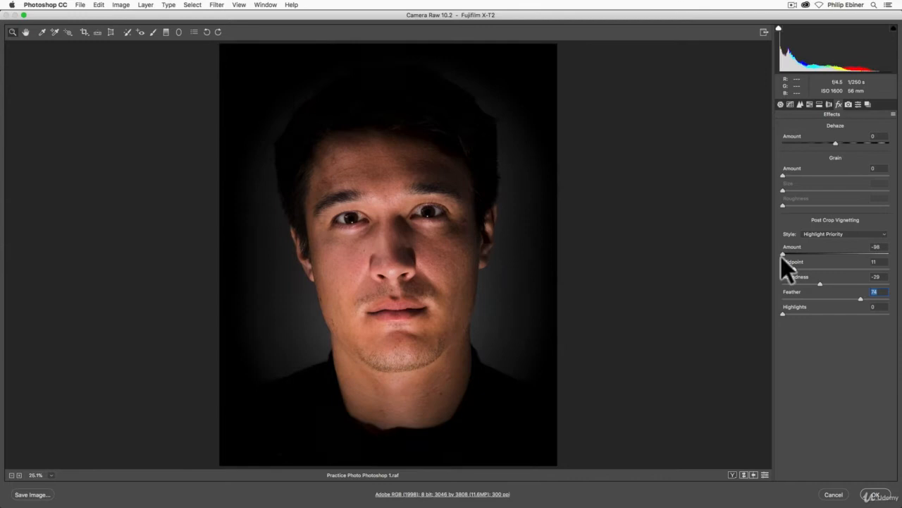
left_click_drag(783, 254, 808, 254)
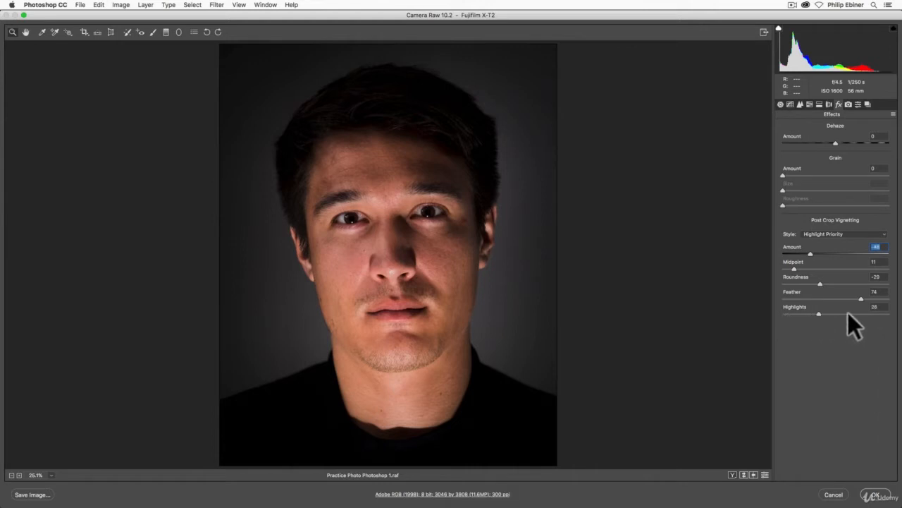
left_click_drag(818, 314, 860, 313)
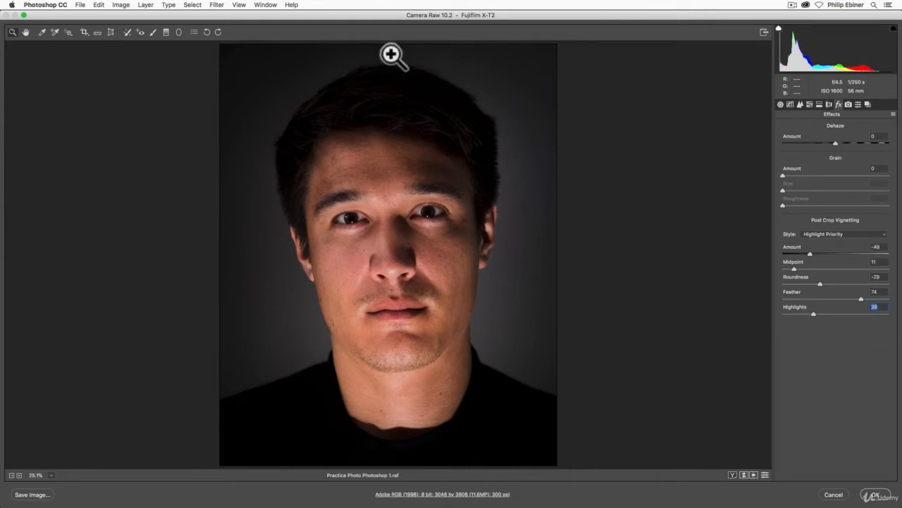
mouse_move(290, 164)
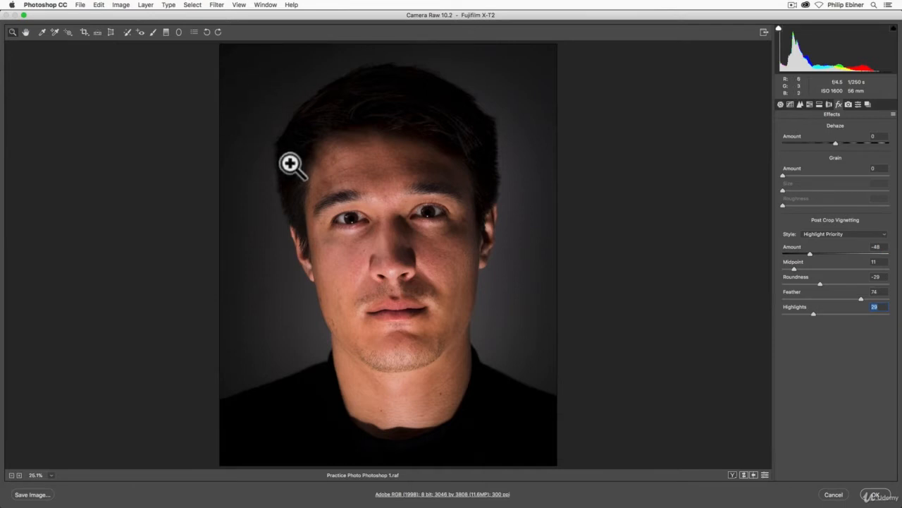
mouse_move(547, 84)
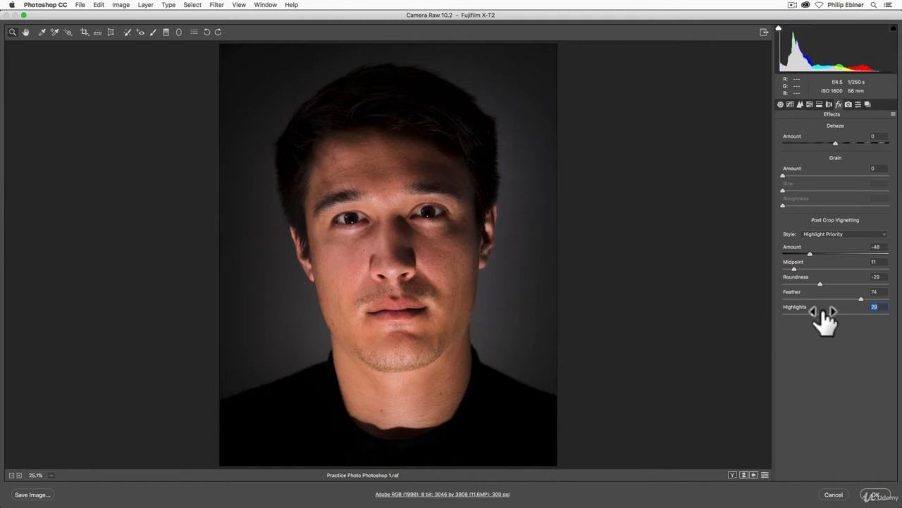
mouse_move(790, 320)
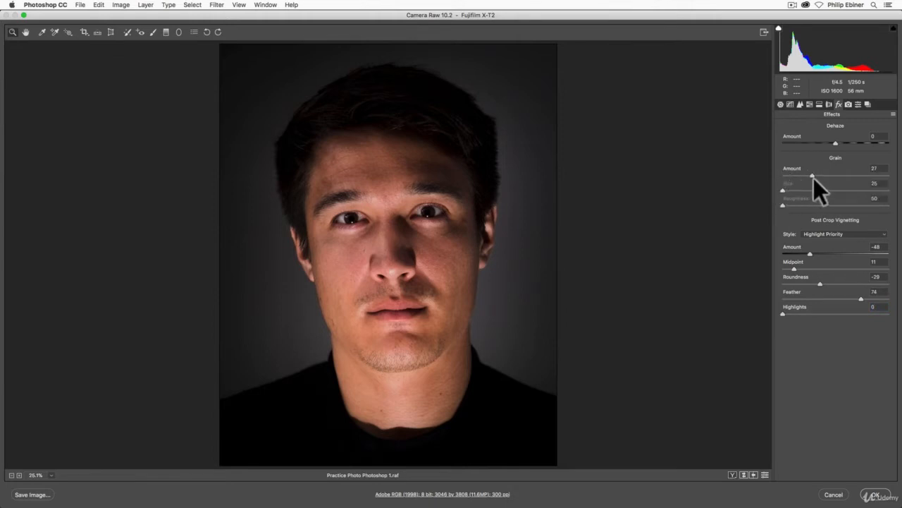
Set Grain Amount to 25 for a subtle film texture
left_click_drag(812, 175, 825, 175)
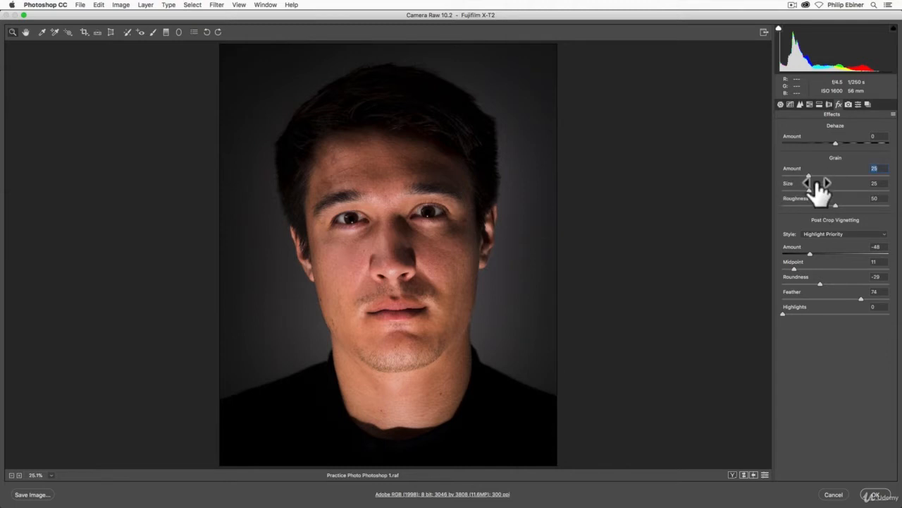
left_click(780, 104)
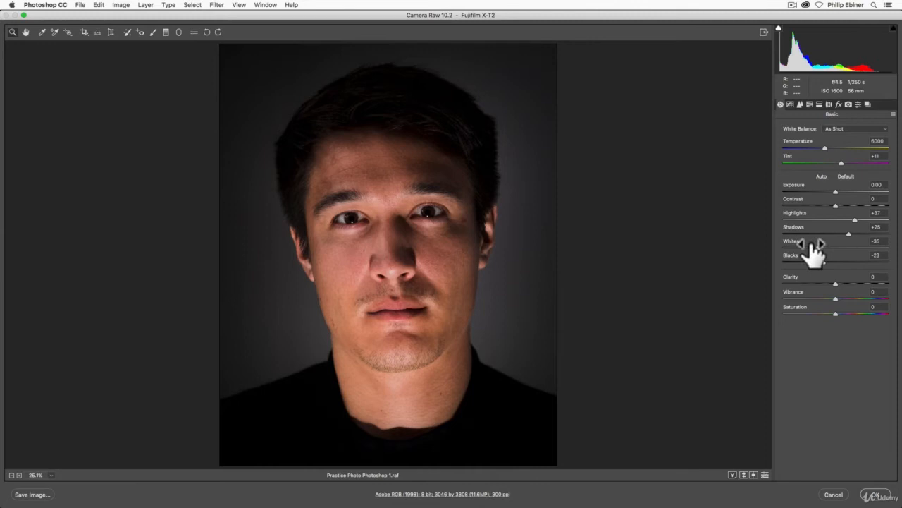
Desaturate the portrait to black and white
left_click_drag(835, 314, 782, 314)
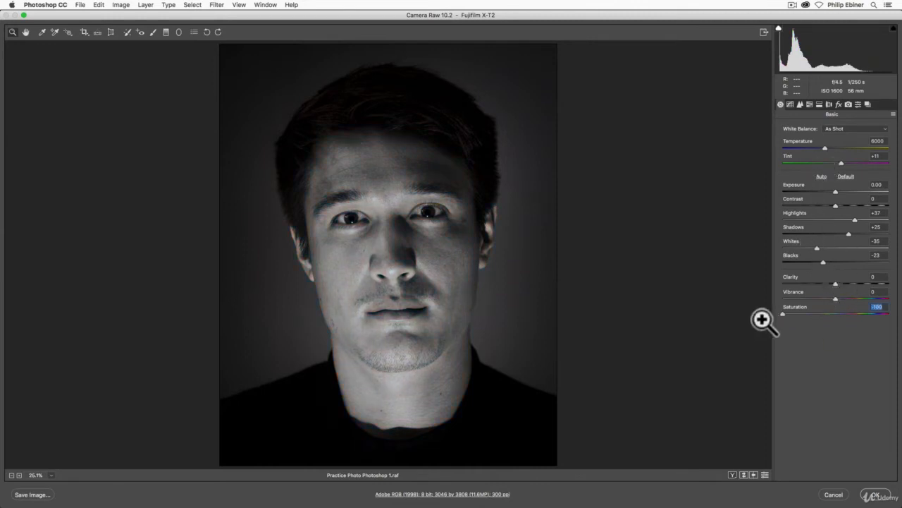
left_click(819, 103)
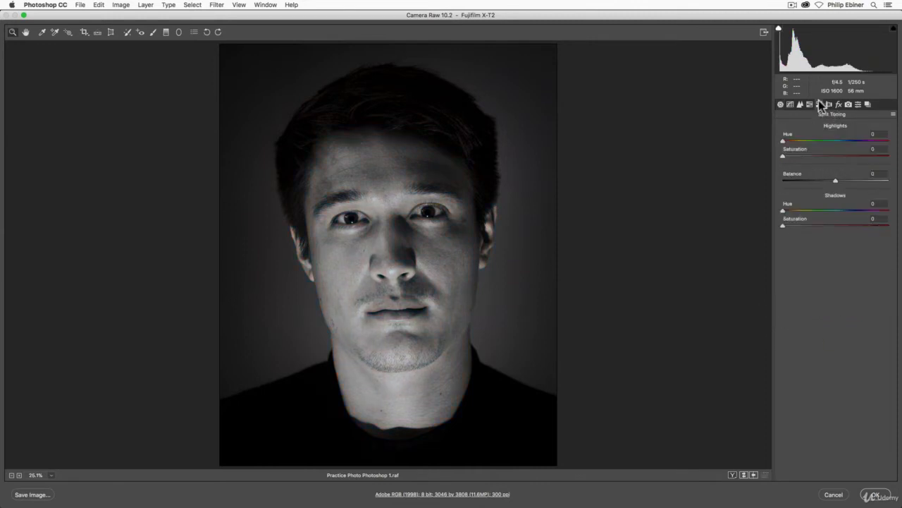
left_click(839, 104)
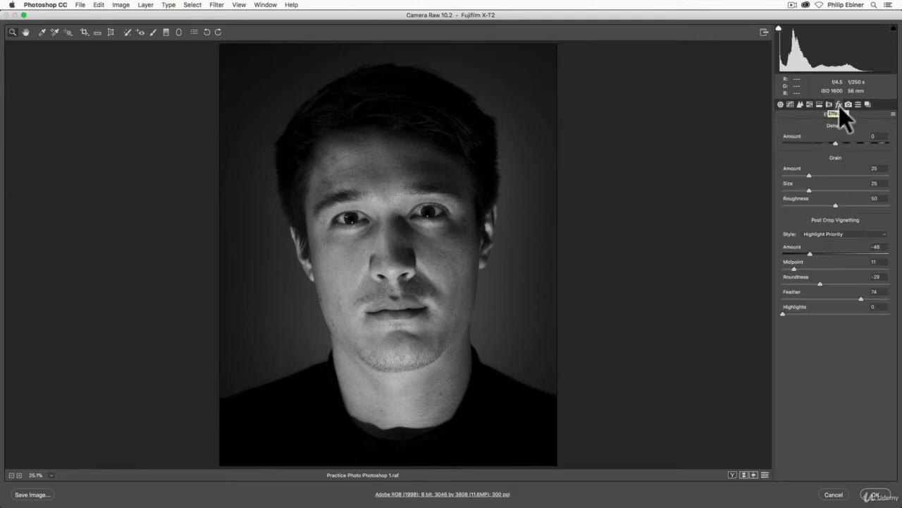
mouse_move(844, 188)
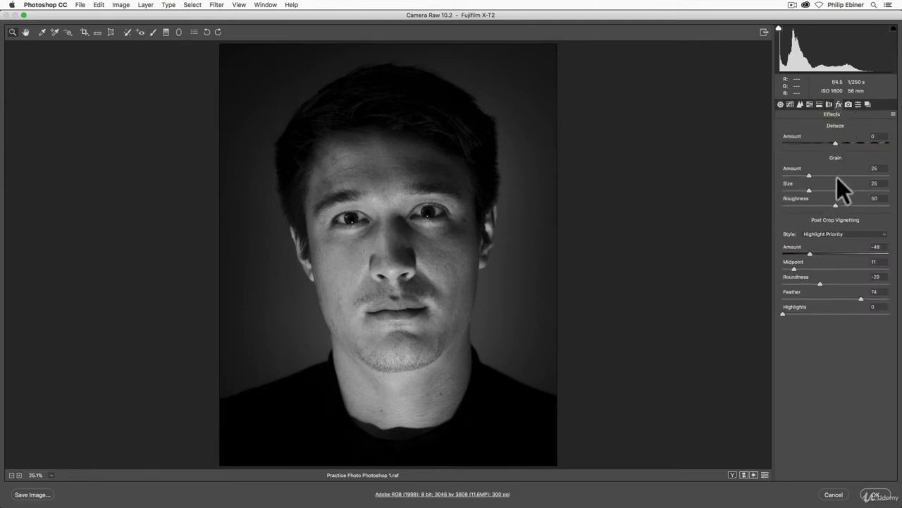
Set Grain Amount 48, Size 20, Roughness 51 and accept the Camera Raw edits
left_click_drag(811, 174, 875, 175)
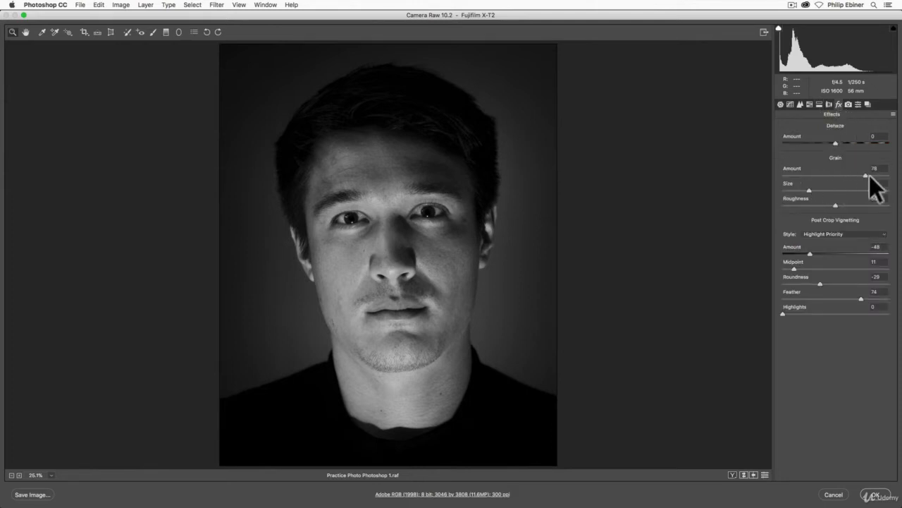
left_click_drag(883, 175, 836, 175)
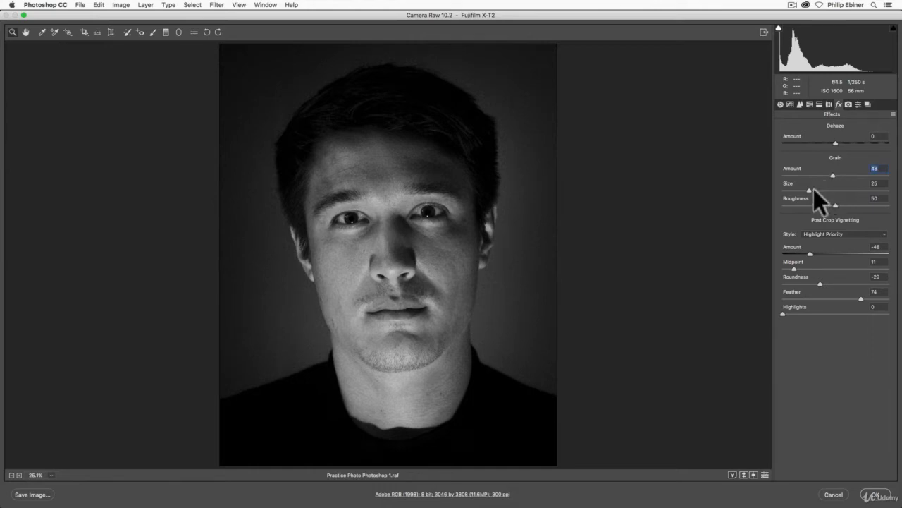
left_click_drag(797, 191, 882, 191)
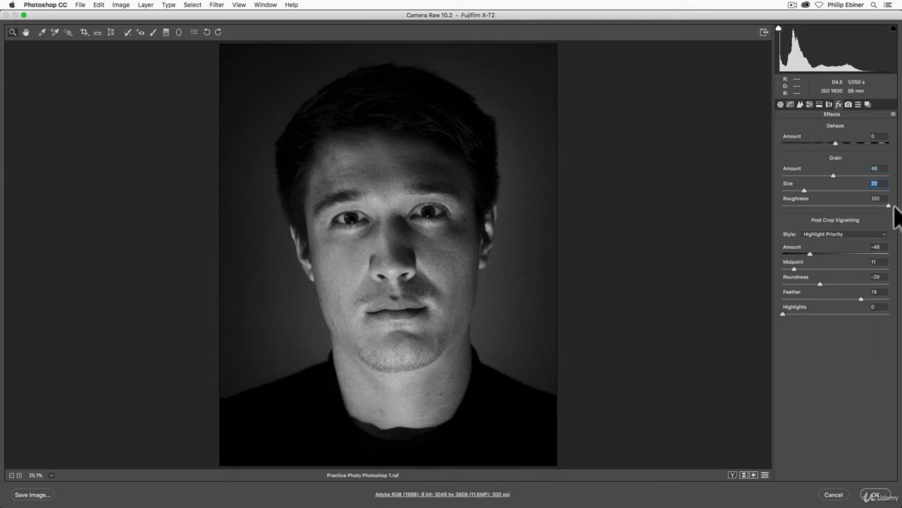
left_click_drag(886, 205, 822, 206)
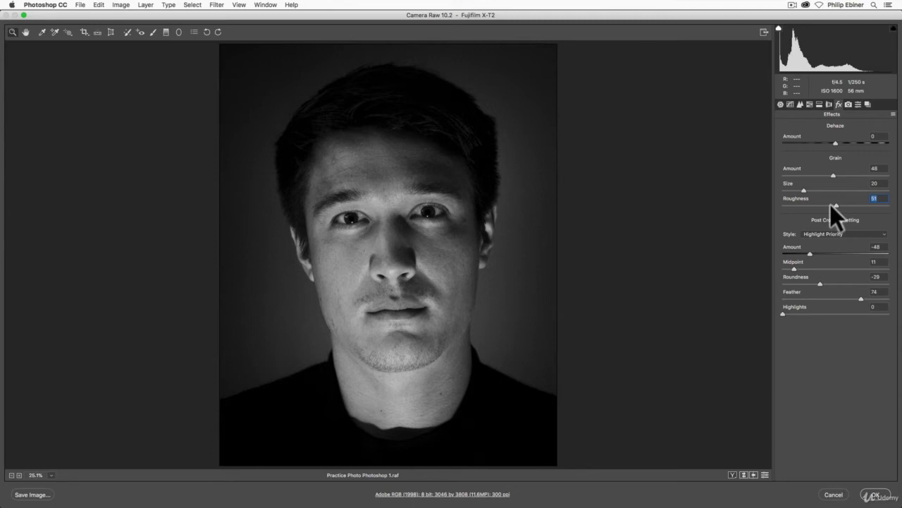
mouse_move(733, 231)
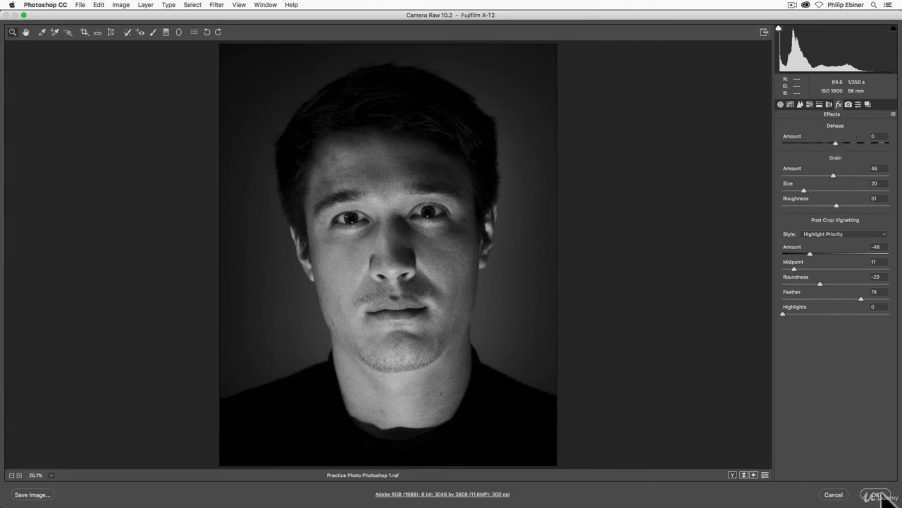
left_click(878, 494)
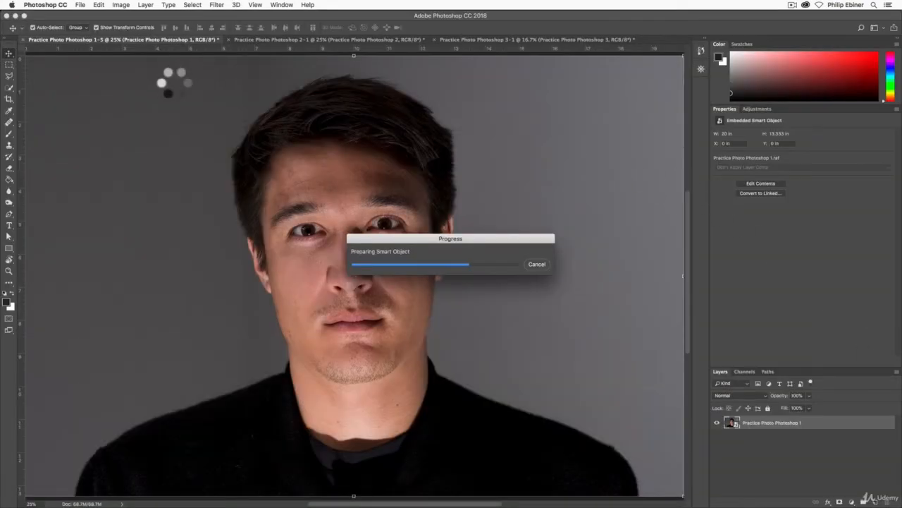
Open Practice Photo Photoshop 5.arw from the Photoshop folder into Camera Raw
left_click(328, 39)
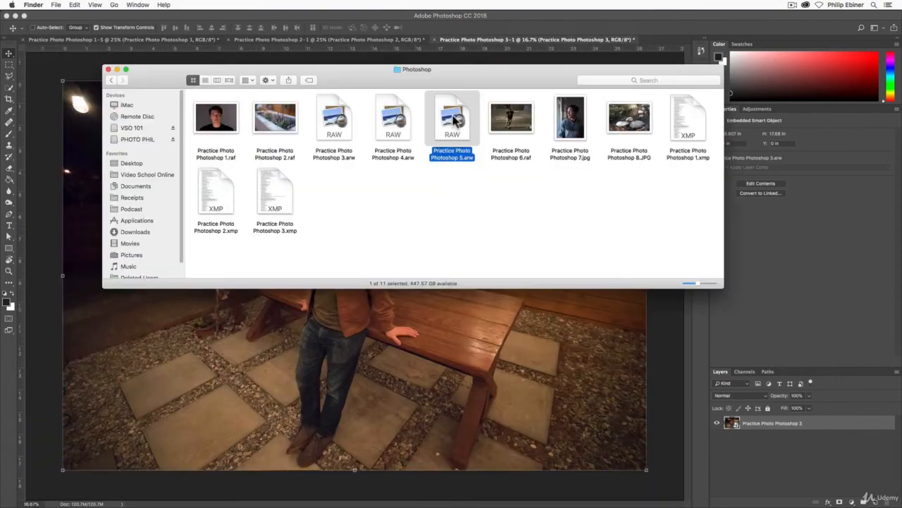
left_click_drag(452, 117, 361, 479)
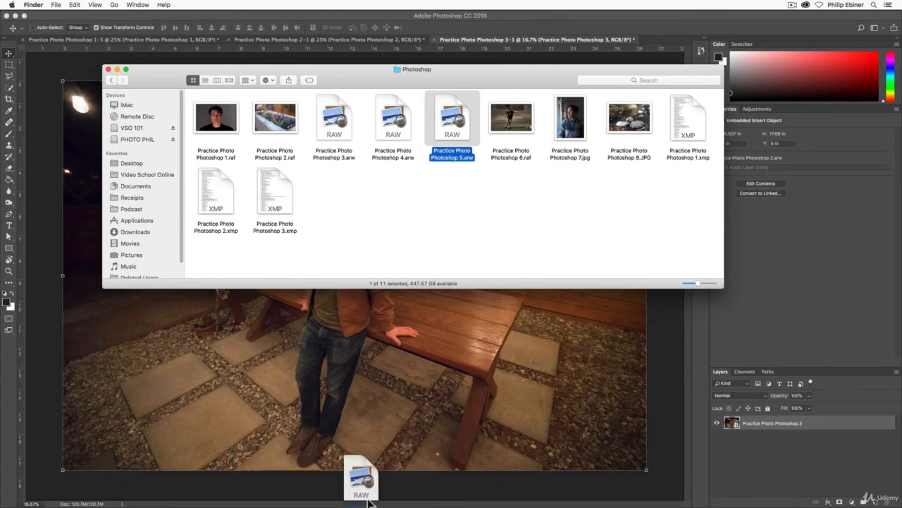
double_click(452, 118)
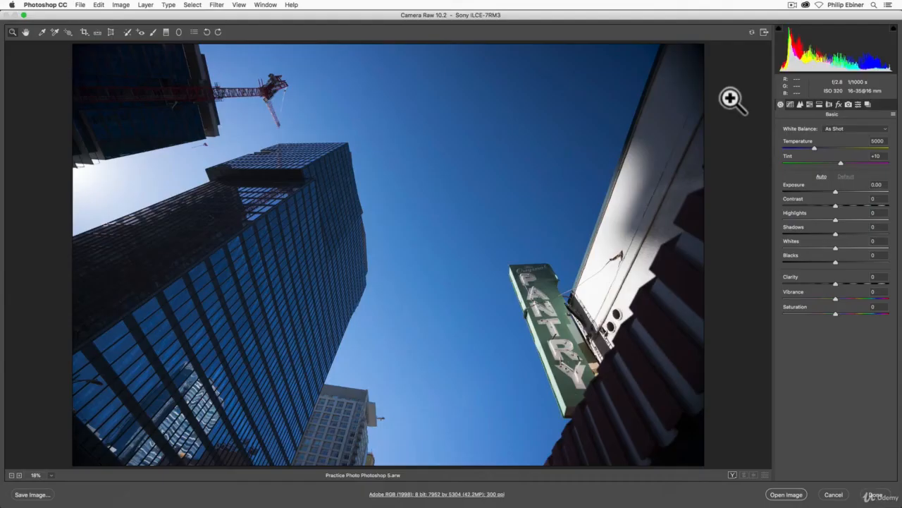
Preview positive Dehaze on the skyline, then settle Dehaze Amount at -79
left_click(838, 104)
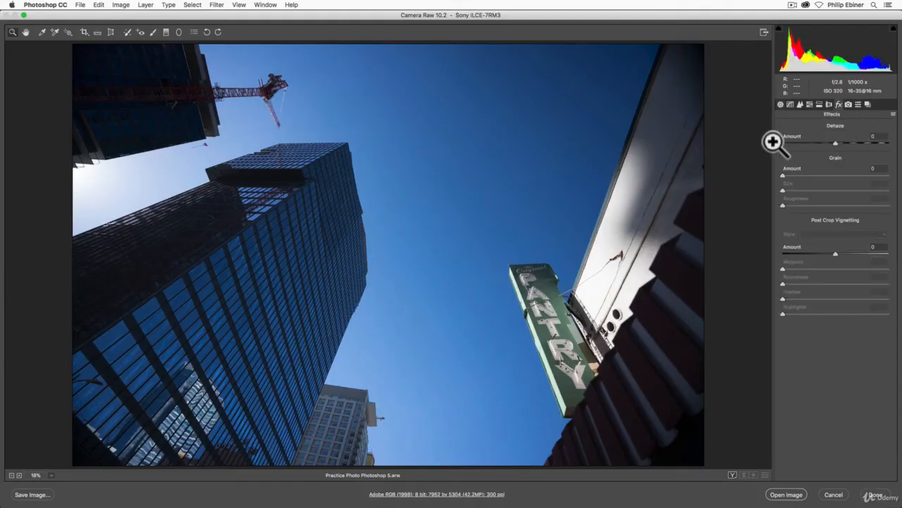
mouse_move(411, 329)
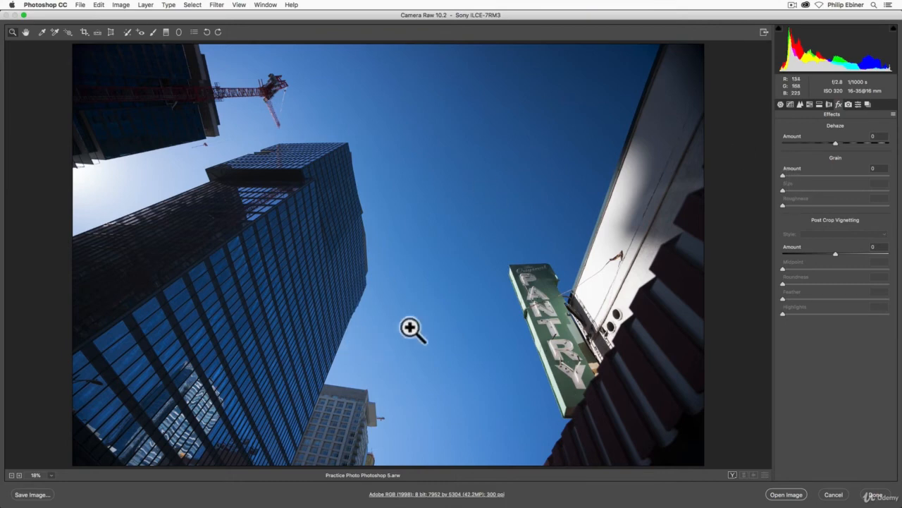
mouse_move(465, 306)
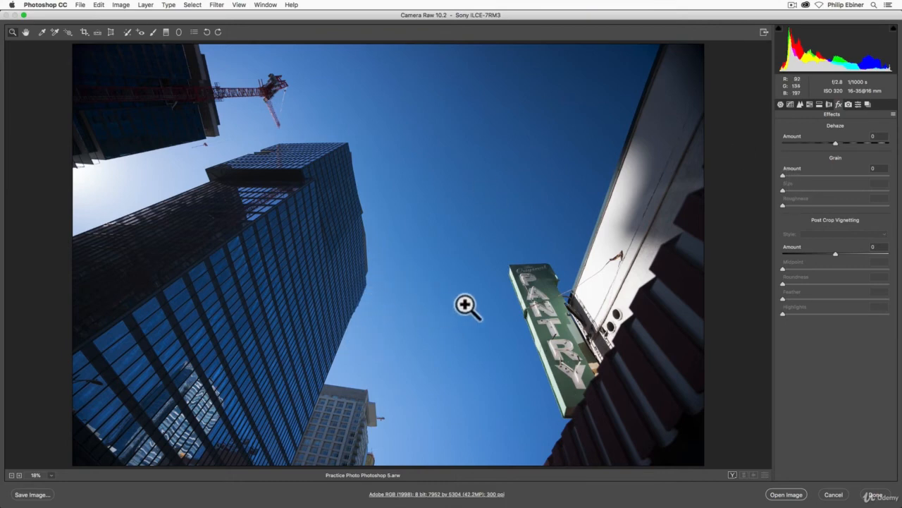
mouse_move(843, 151)
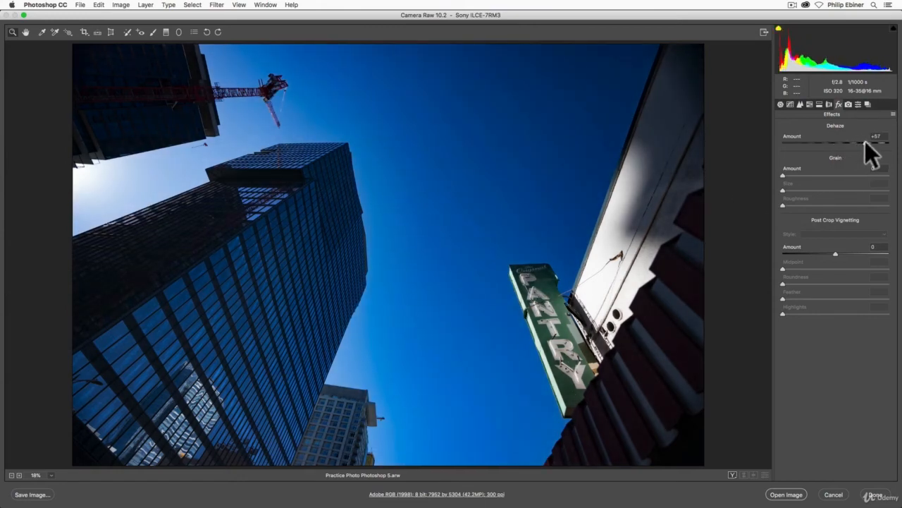
left_click_drag(867, 141, 889, 141)
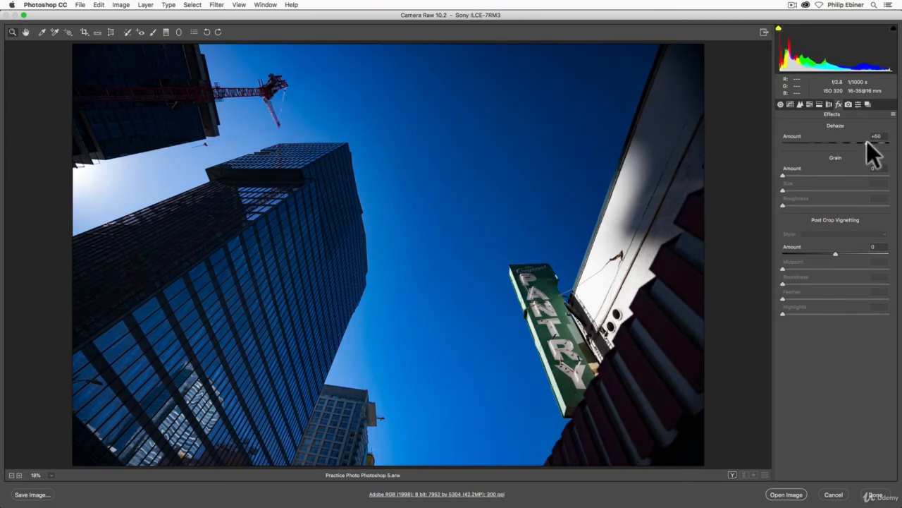
left_click_drag(882, 144, 866, 145)
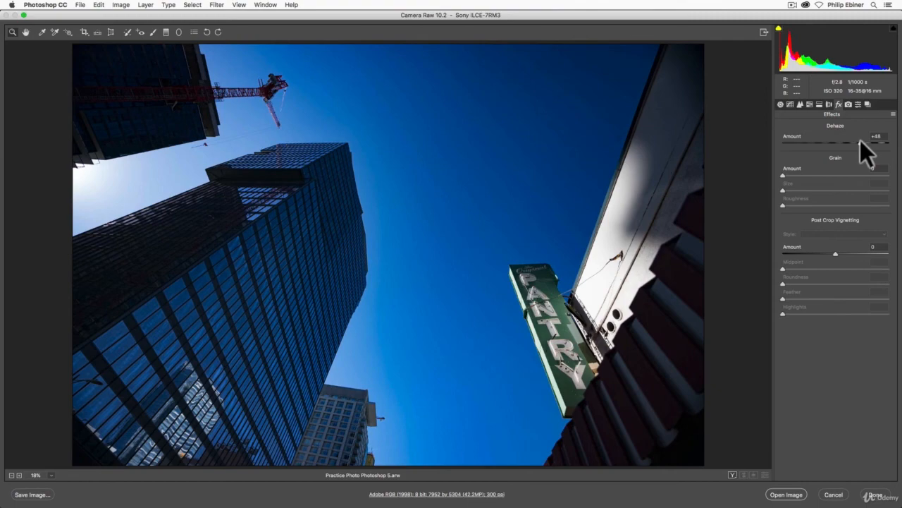
left_click_drag(866, 145, 875, 145)
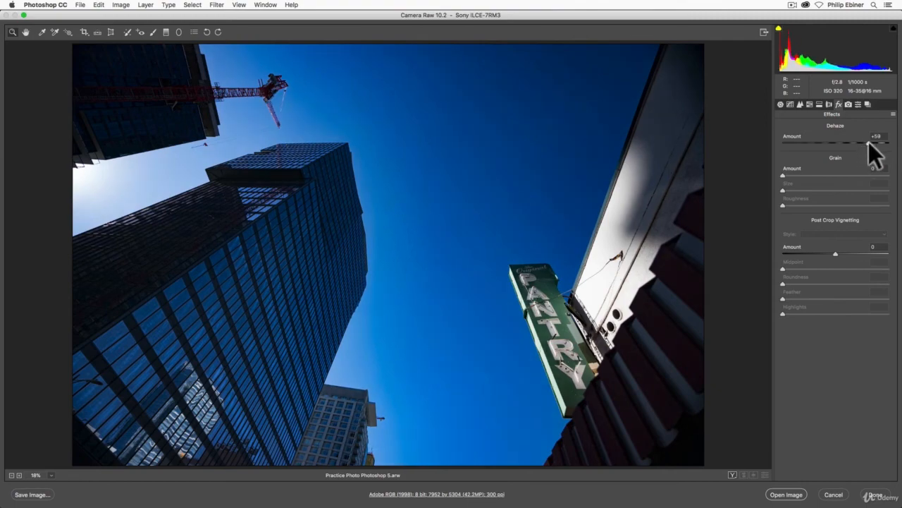
left_click_drag(875, 145, 800, 145)
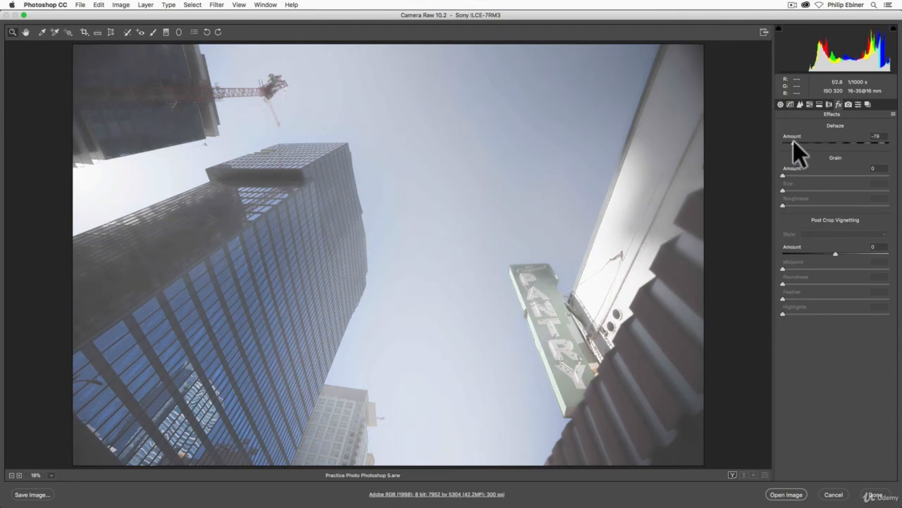
Raise the skyline's Dehaze Amount from -79 back up to +60
left_click_drag(795, 145, 846, 145)
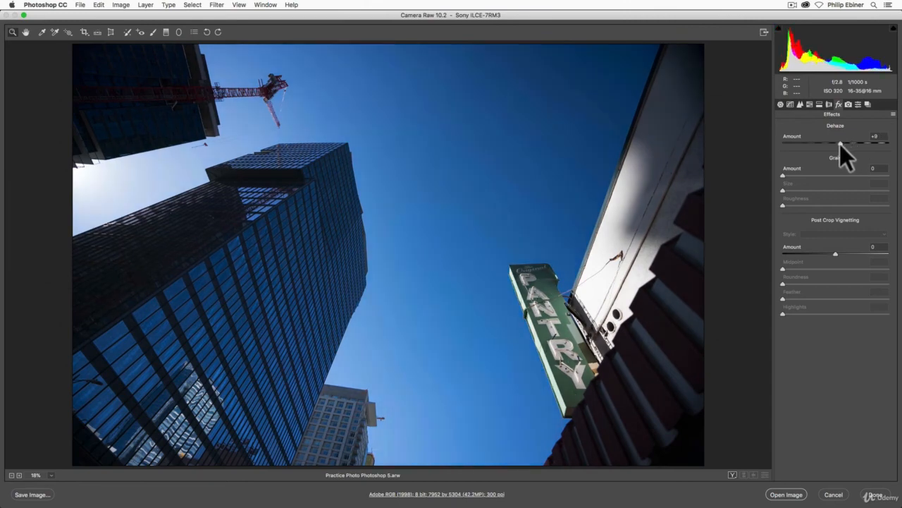
left_click_drag(839, 144, 860, 144)
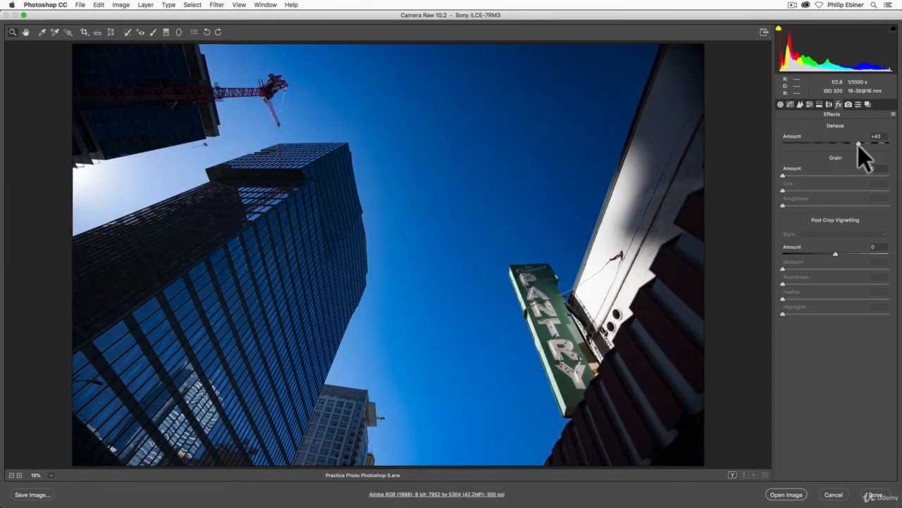
left_click_drag(862, 145, 855, 145)
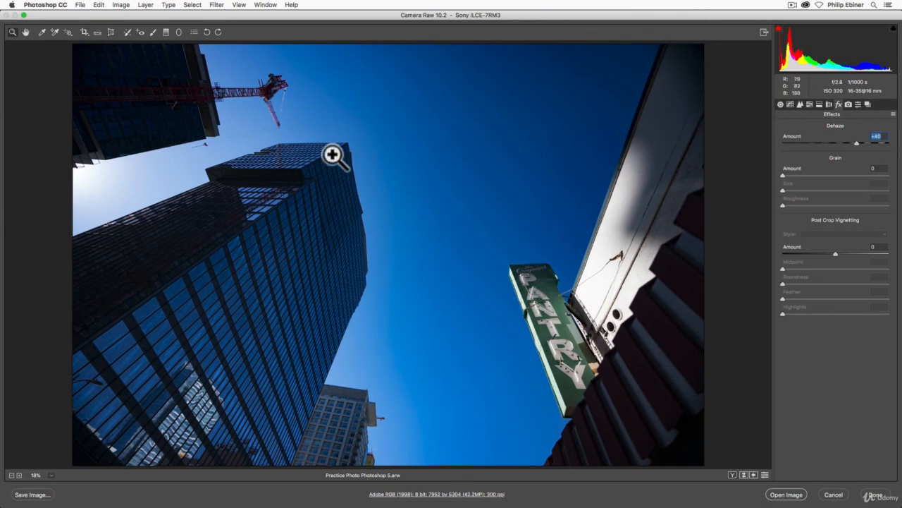
mouse_move(463, 153)
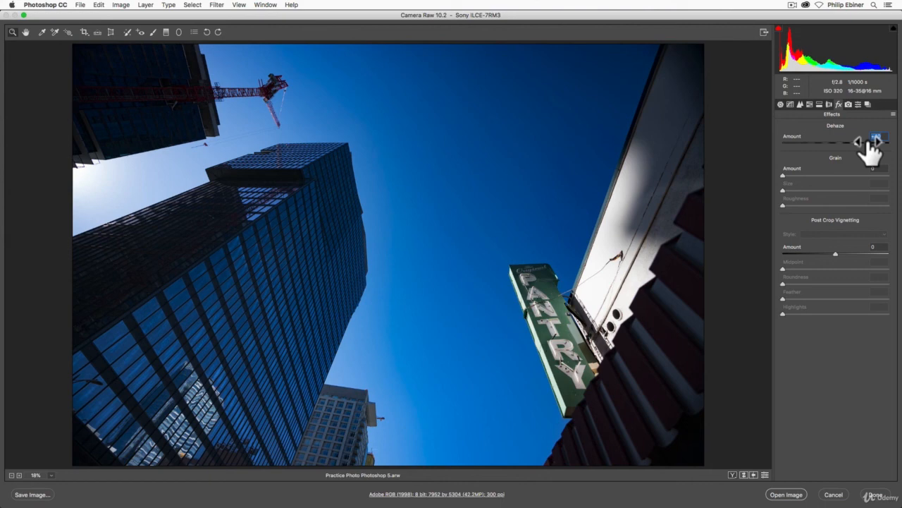
mouse_move(864, 145)
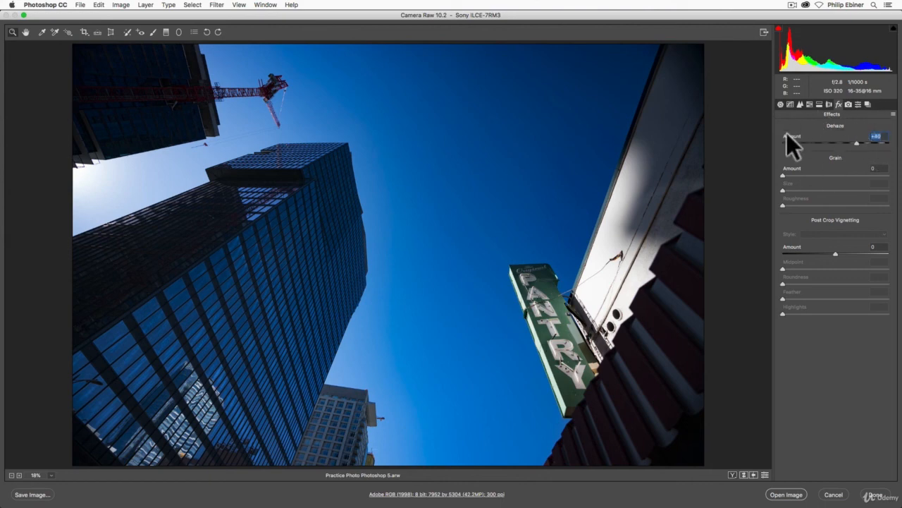
mouse_move(861, 156)
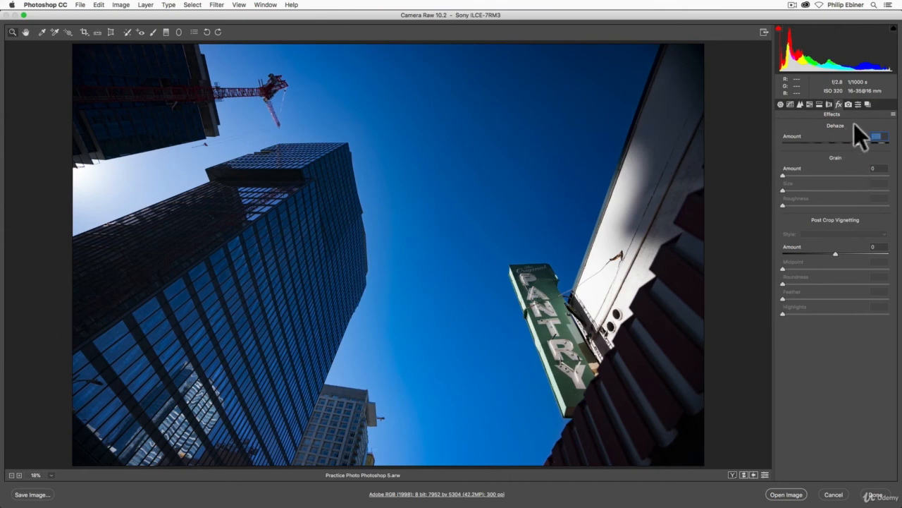
mouse_move(857, 113)
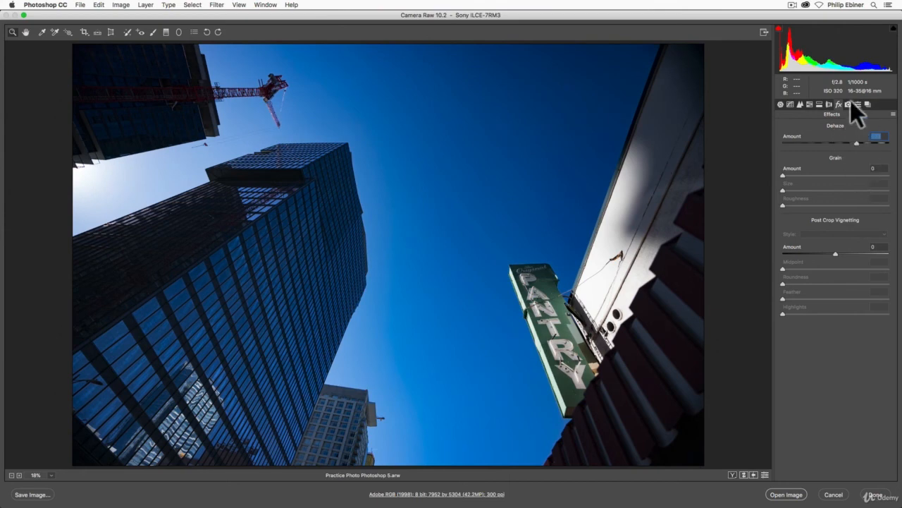